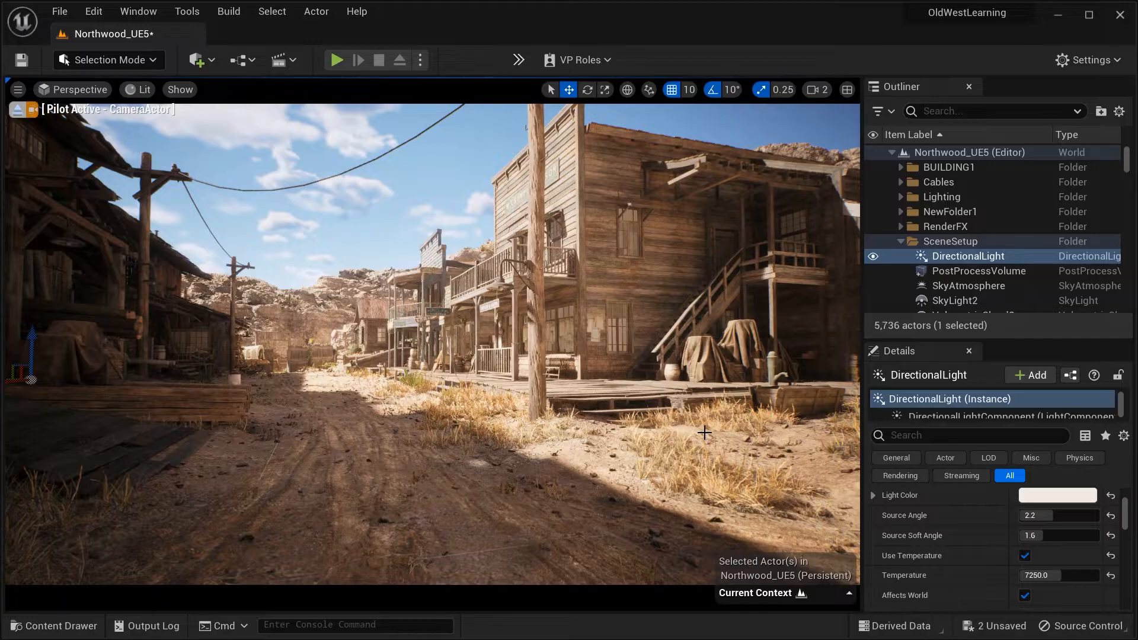
mouse_move(968, 255)
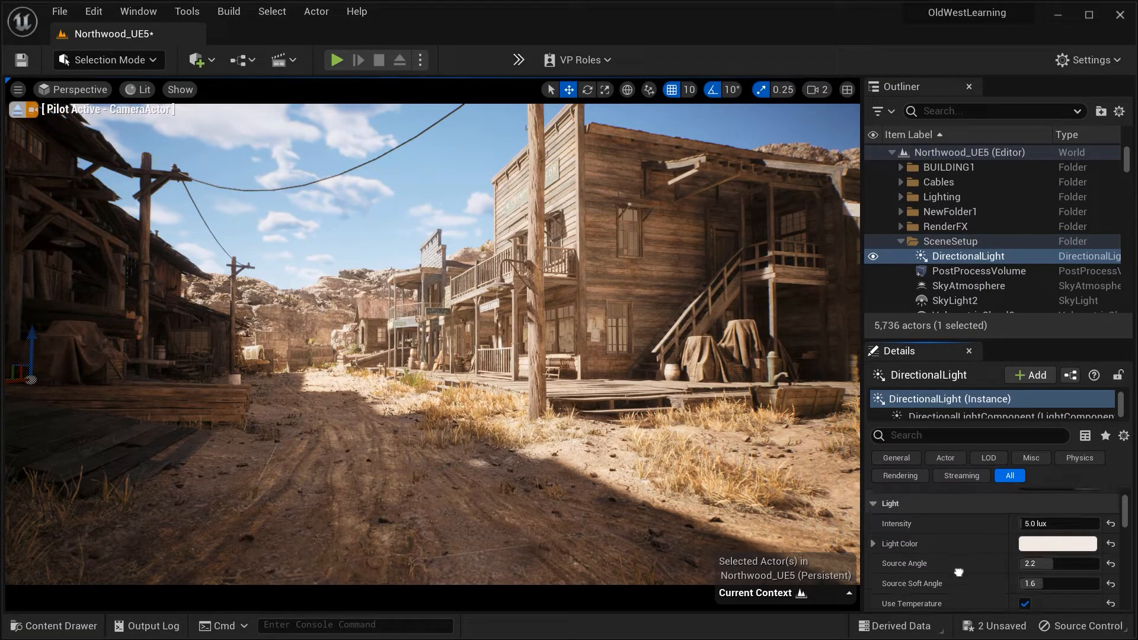
Step: Try Source Angle values 0.75, 1.75 and 3.79 on the DirectionalLight, ending at 2.33
scroll(down, 3)
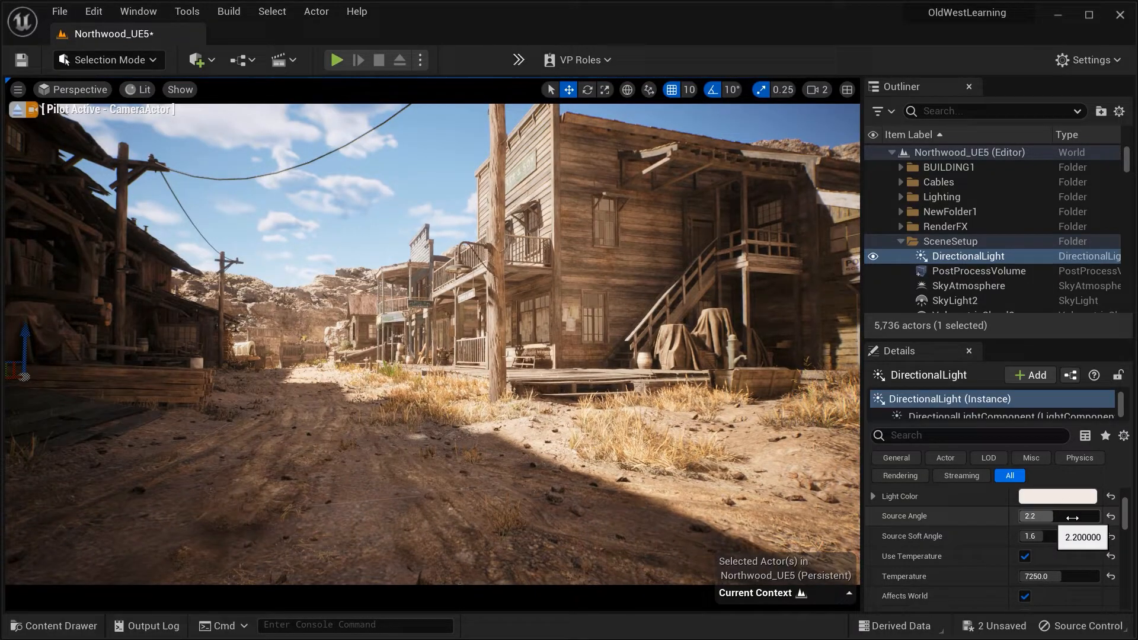
drag(1067, 516, 1058, 517)
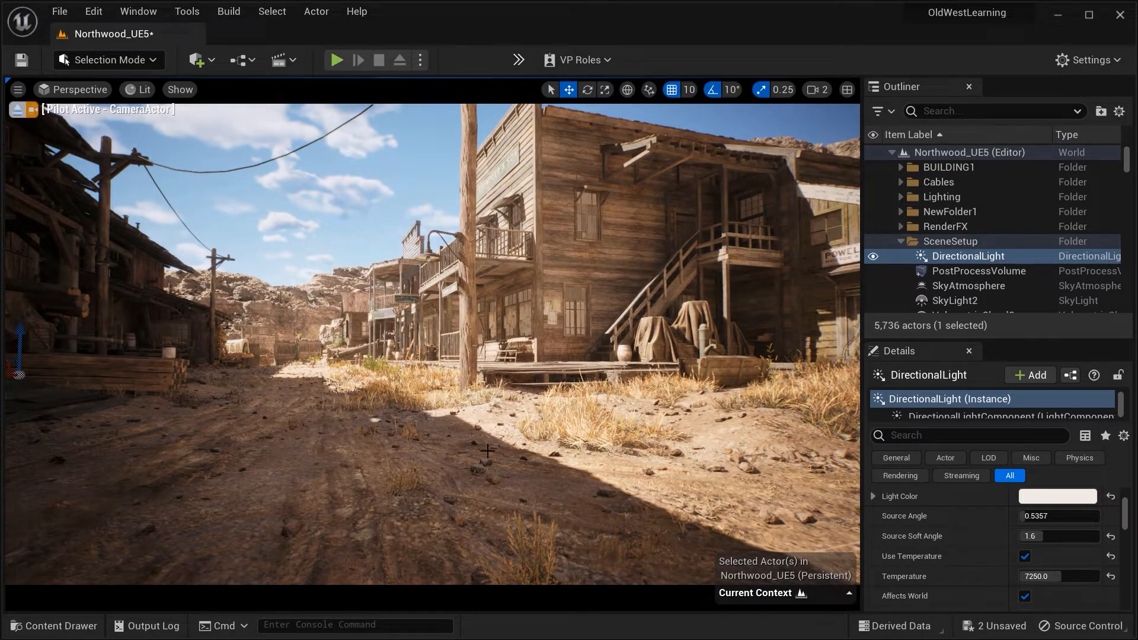
text(0.750503)
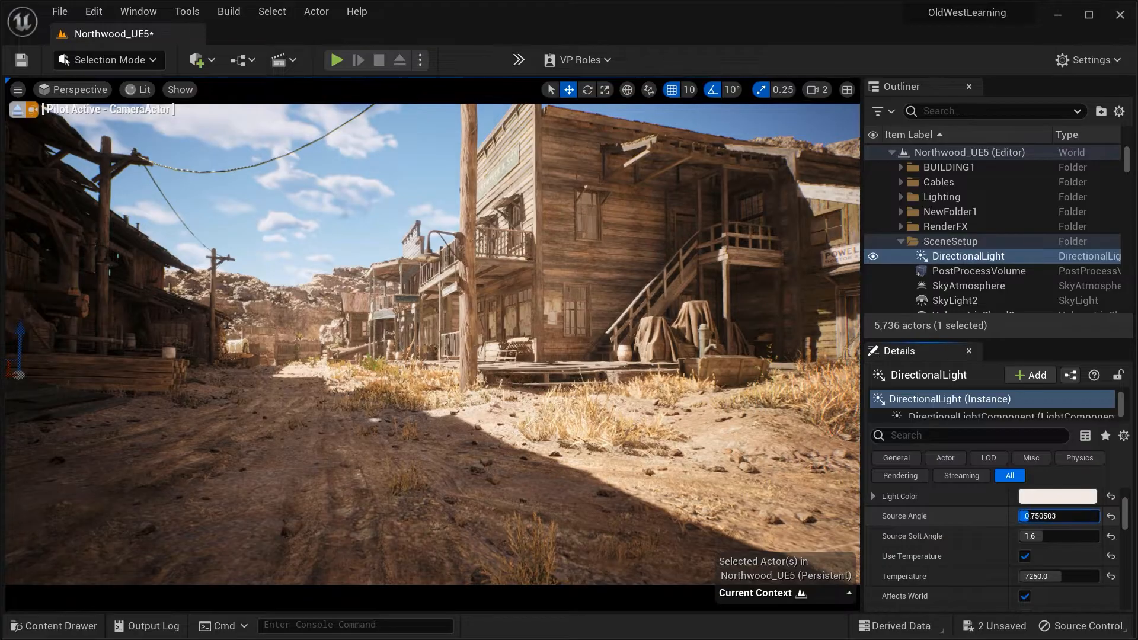
text(1.752916)
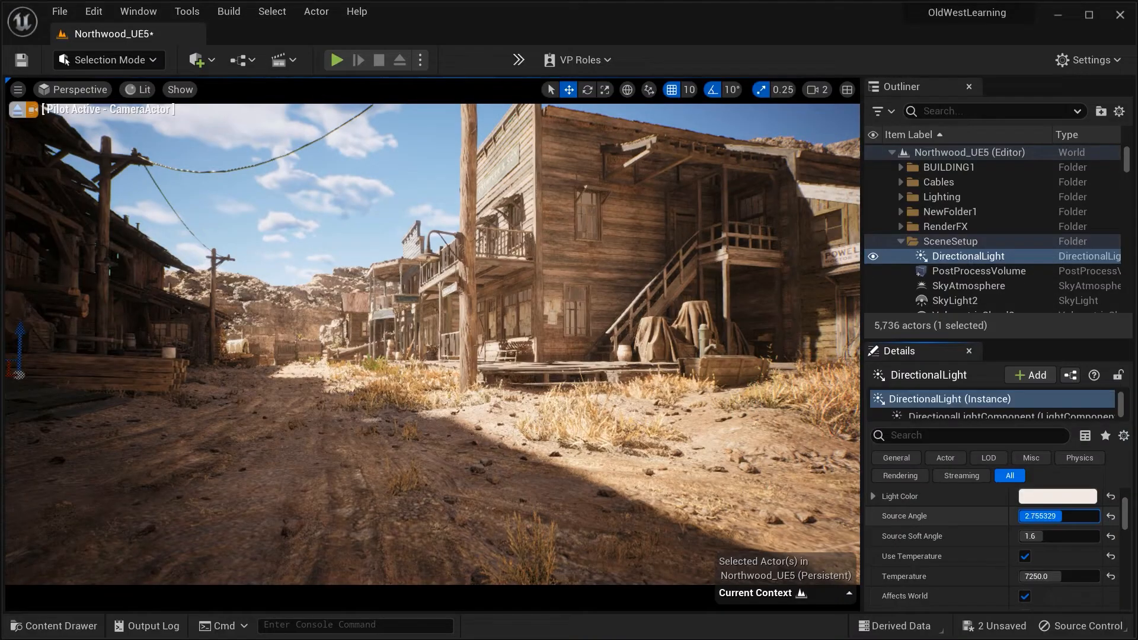
text(3.793542)
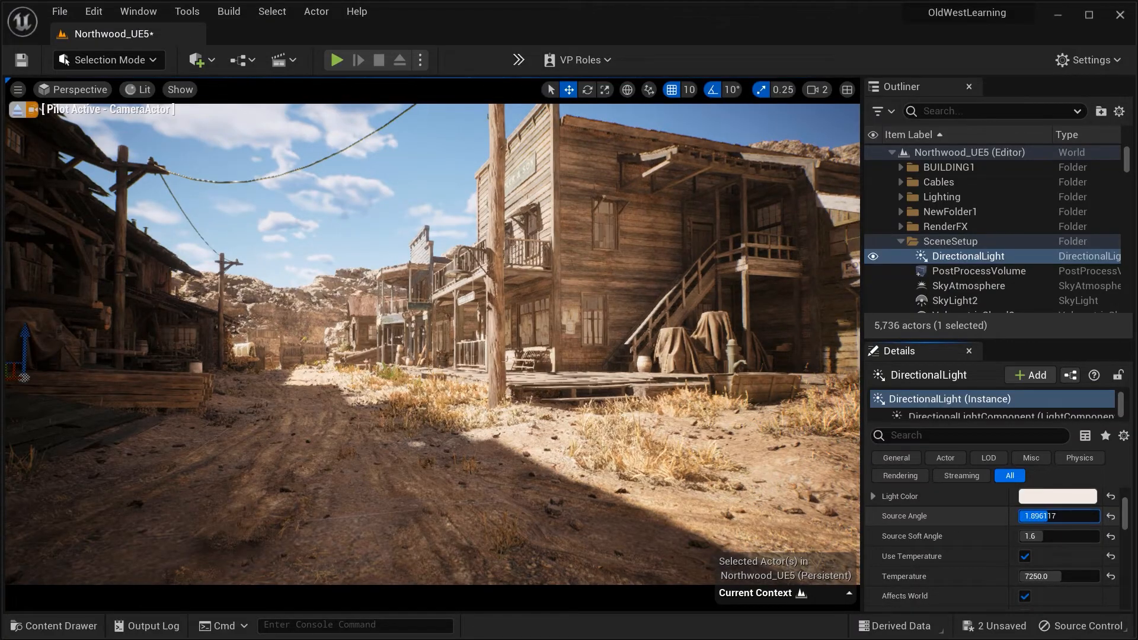
text(2.325723)
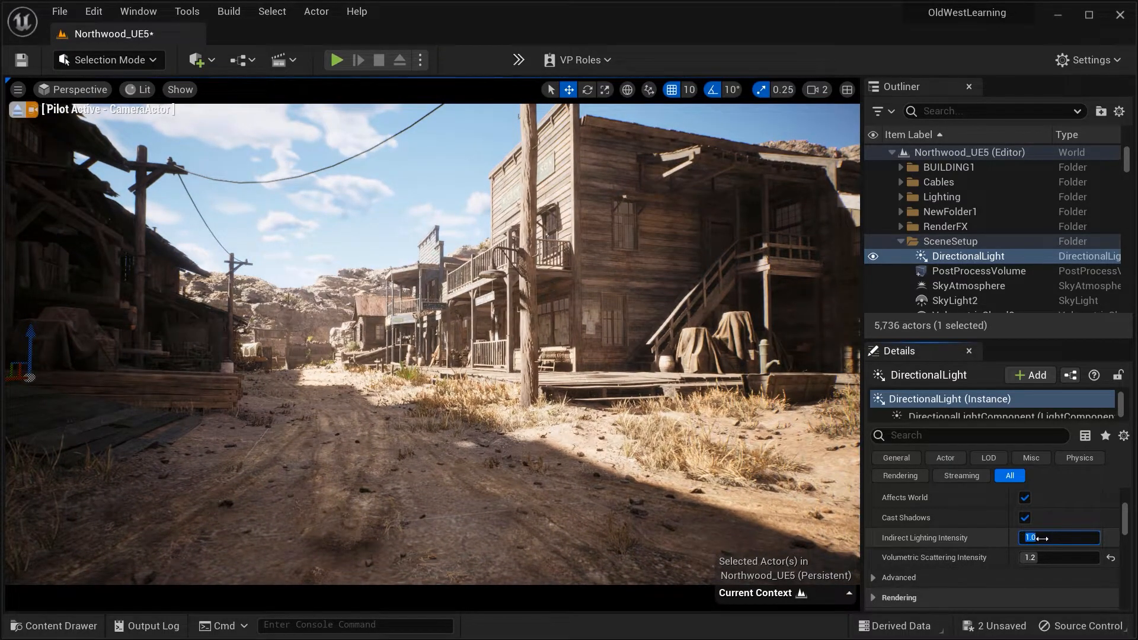
Step: Set Indirect Lighting Intensity to 4.0, compare against 1.0, then restore 4.0
text(4.0)
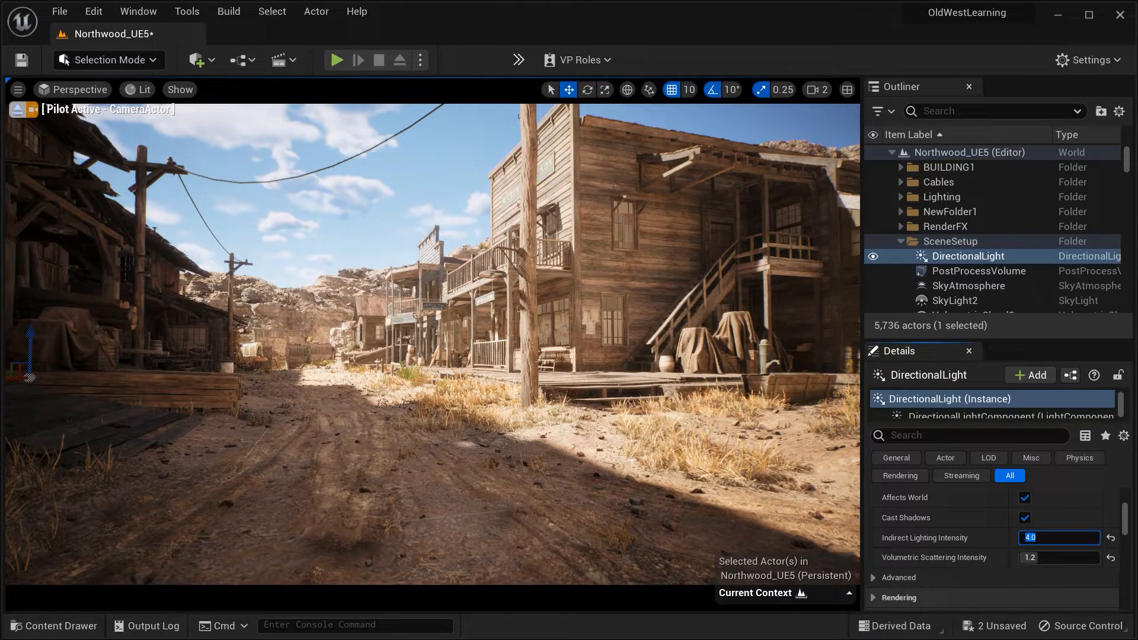
text(1.0)
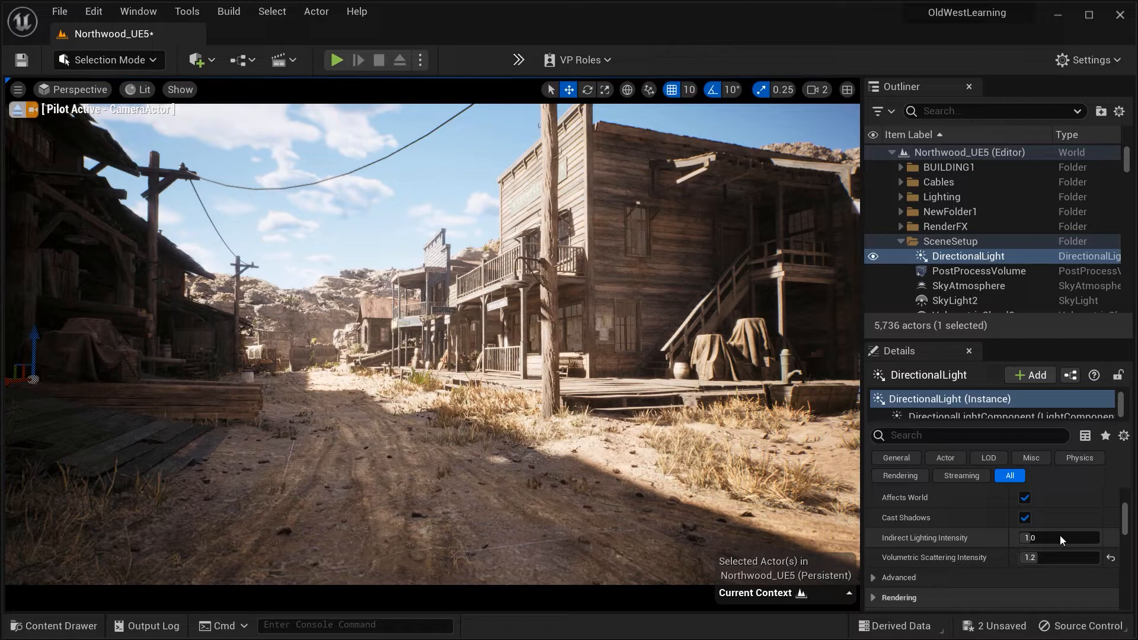
click(1058, 537)
text(4)
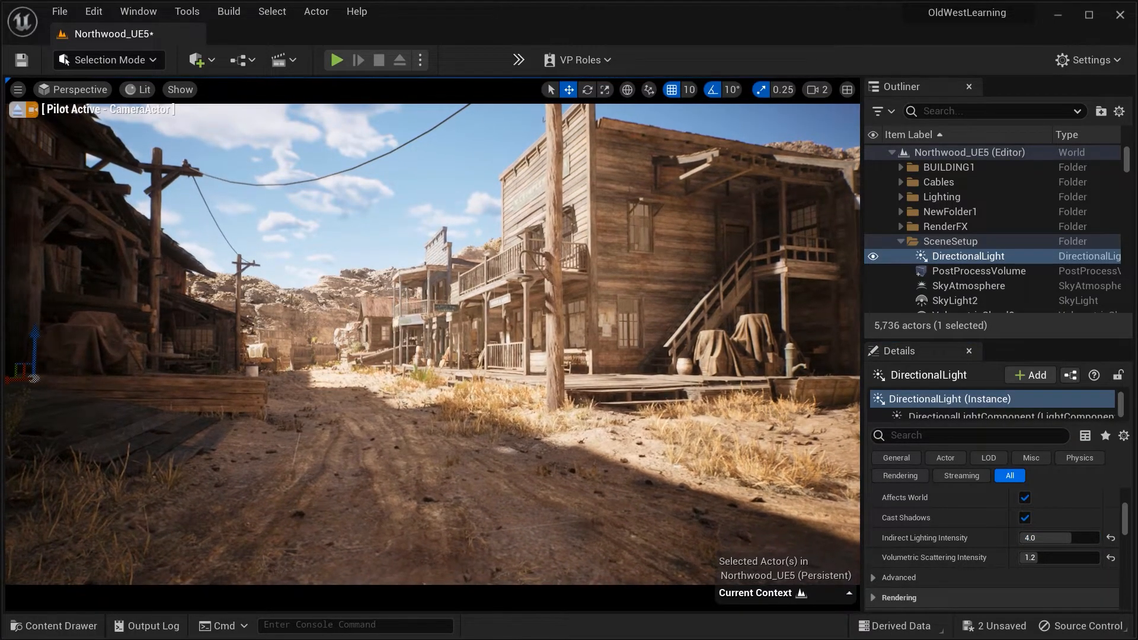
scroll(down, 3)
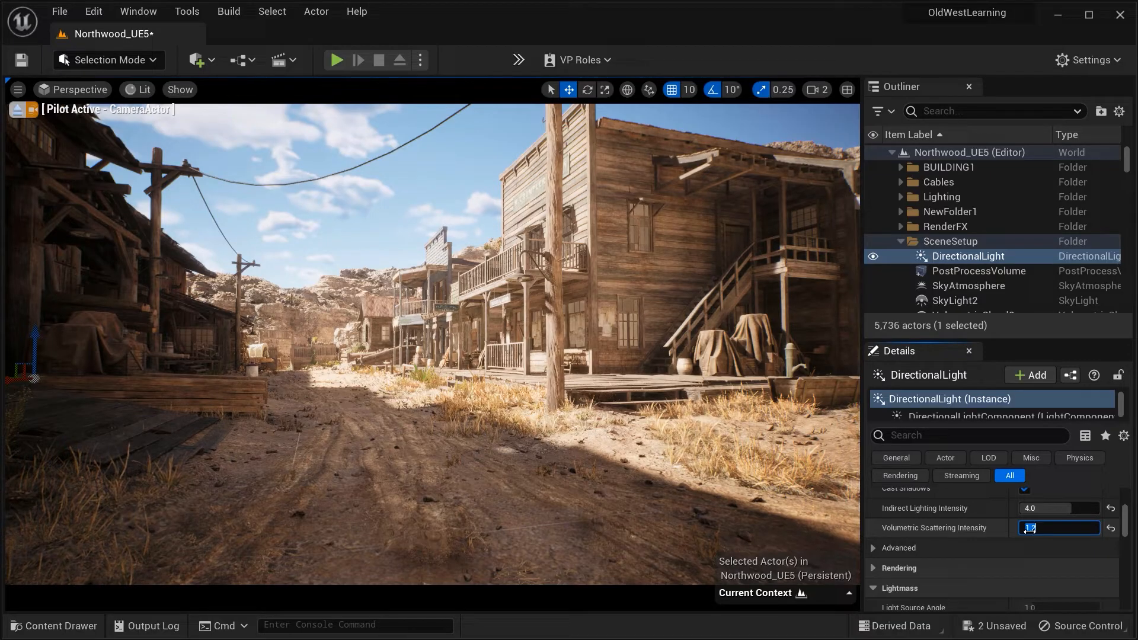
Step: Test Volumetric Scattering Intensity at 5, 1, 10 and 2, then commit 1.3
text(2.0)
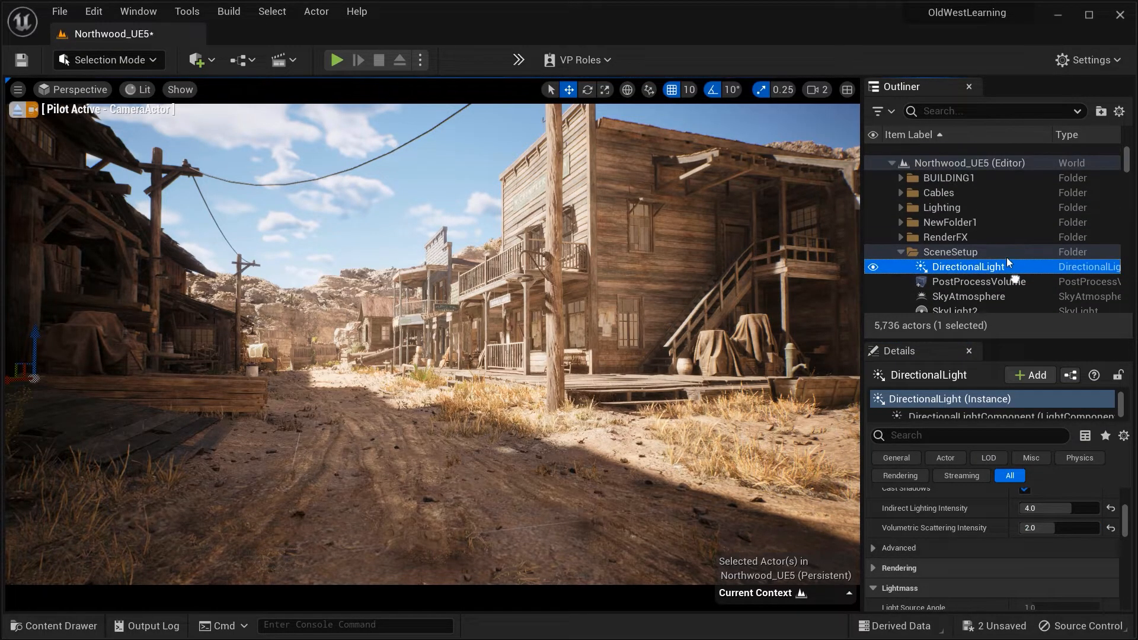
click(900, 207)
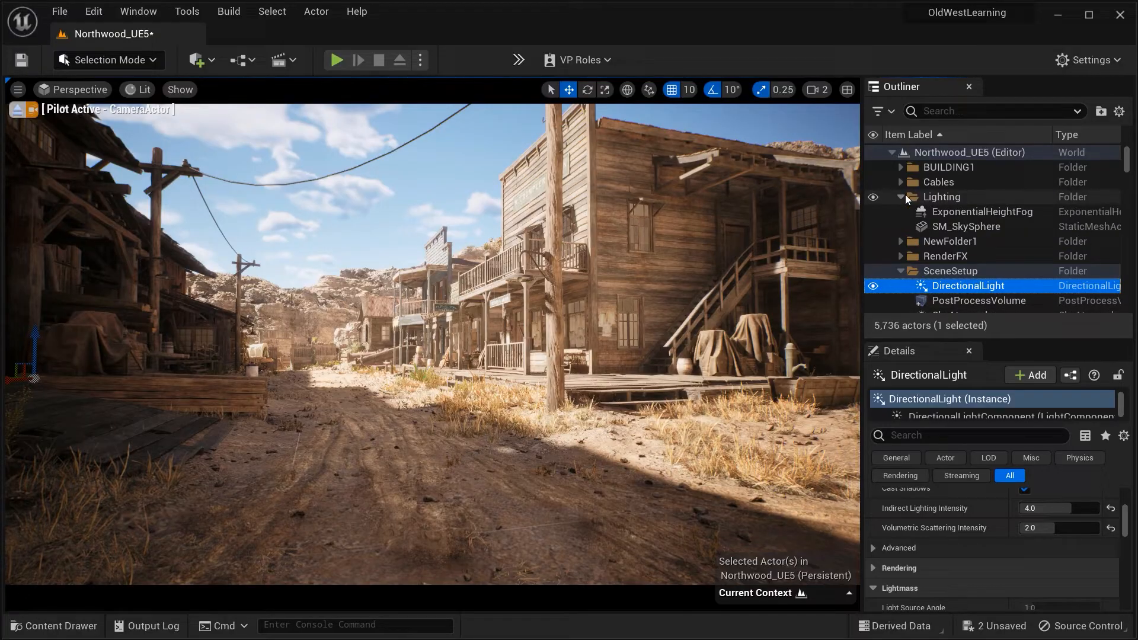
mouse_move(943, 214)
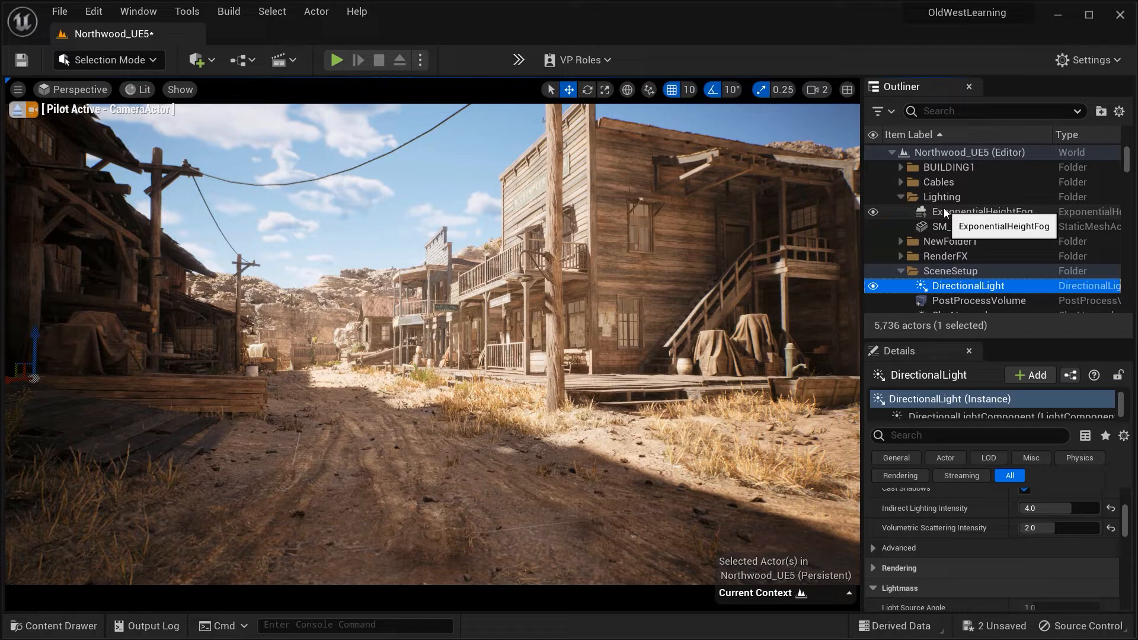
mouse_move(957, 304)
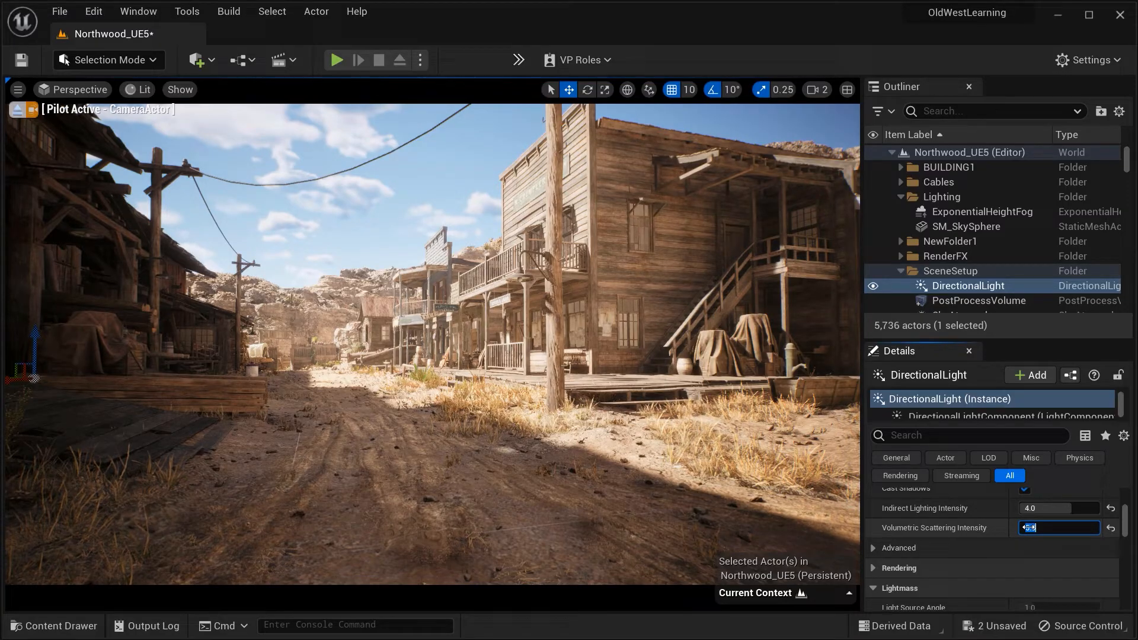
text(5.0)
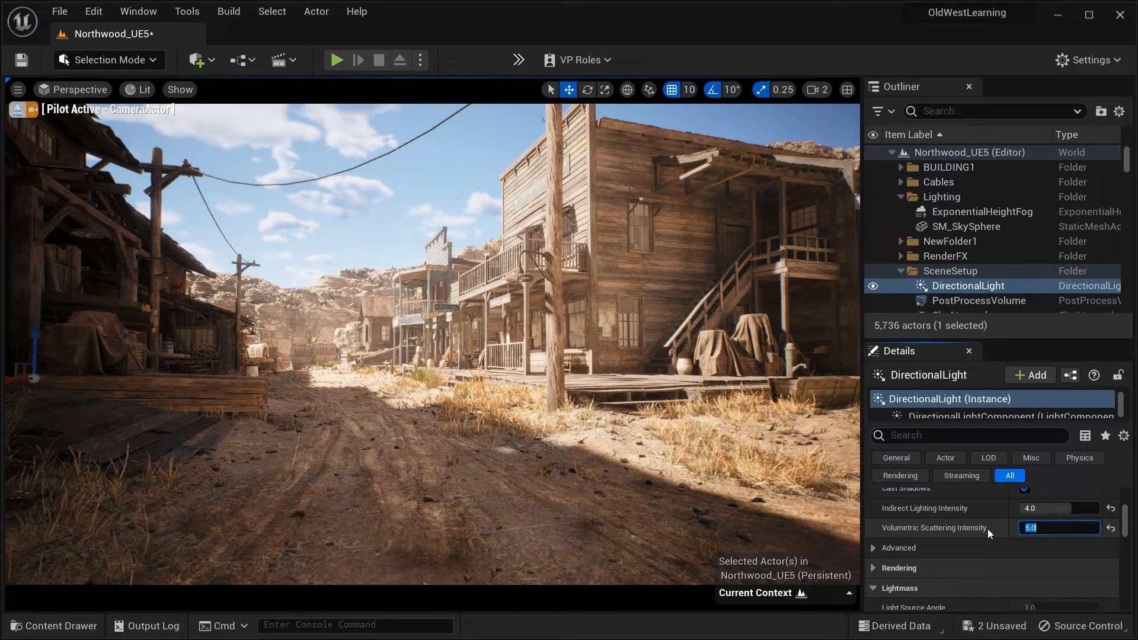
text(1)
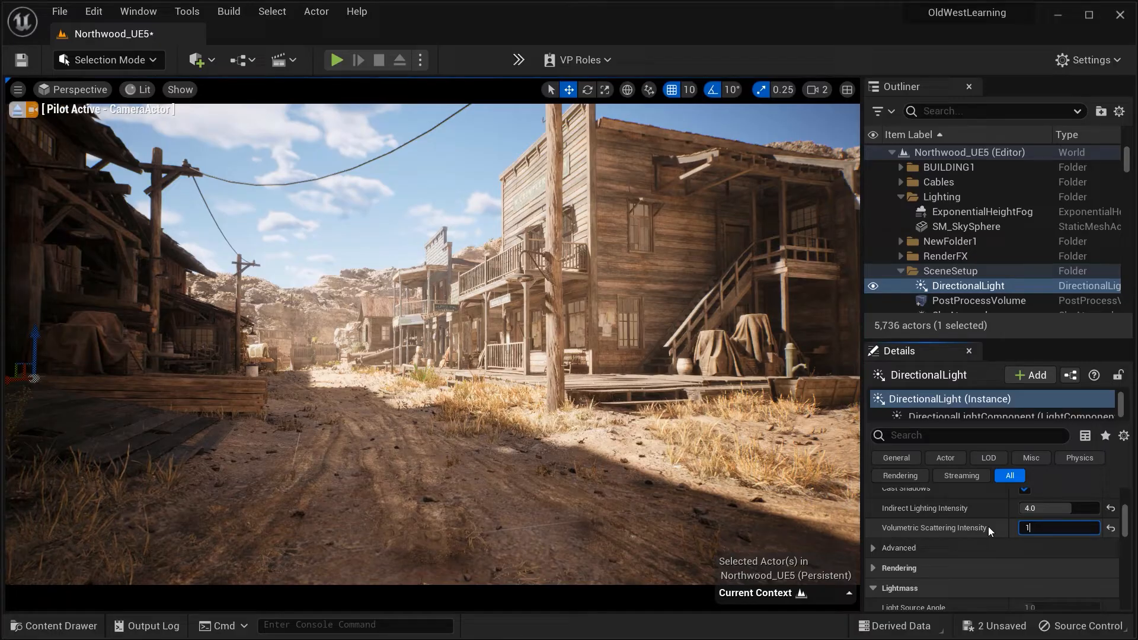
text(10.0)
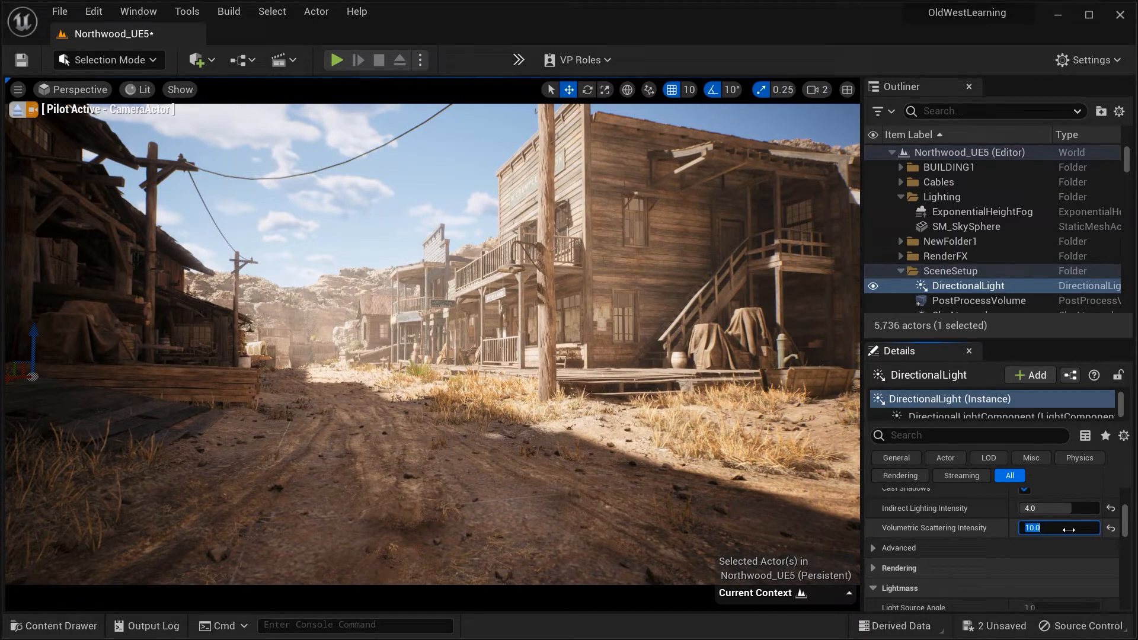
text(2.0)
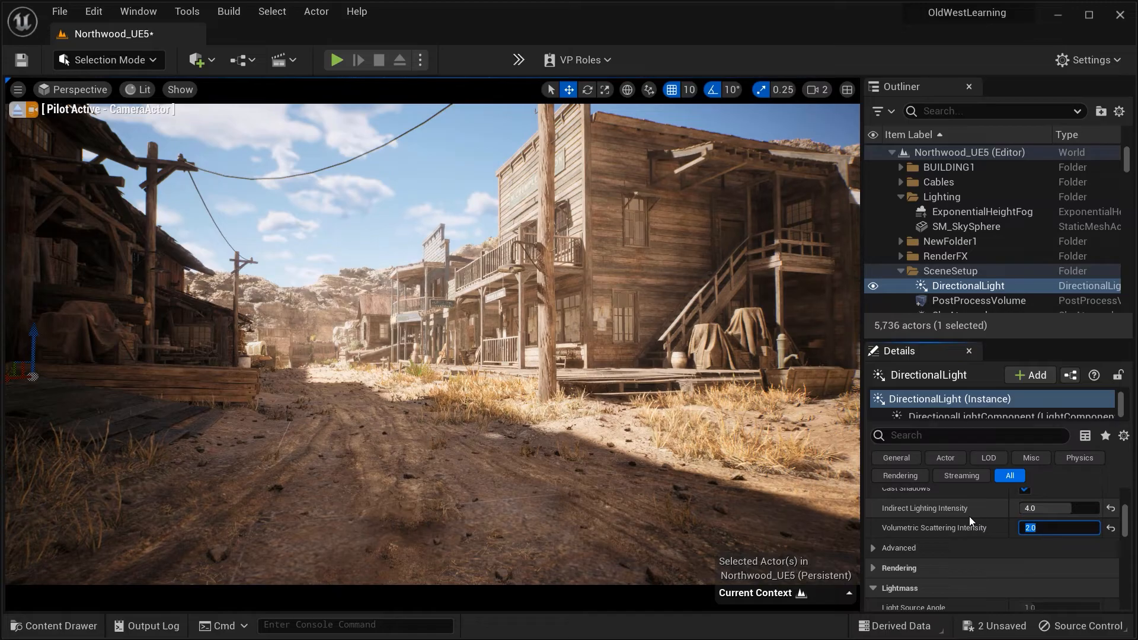
text(1.3)
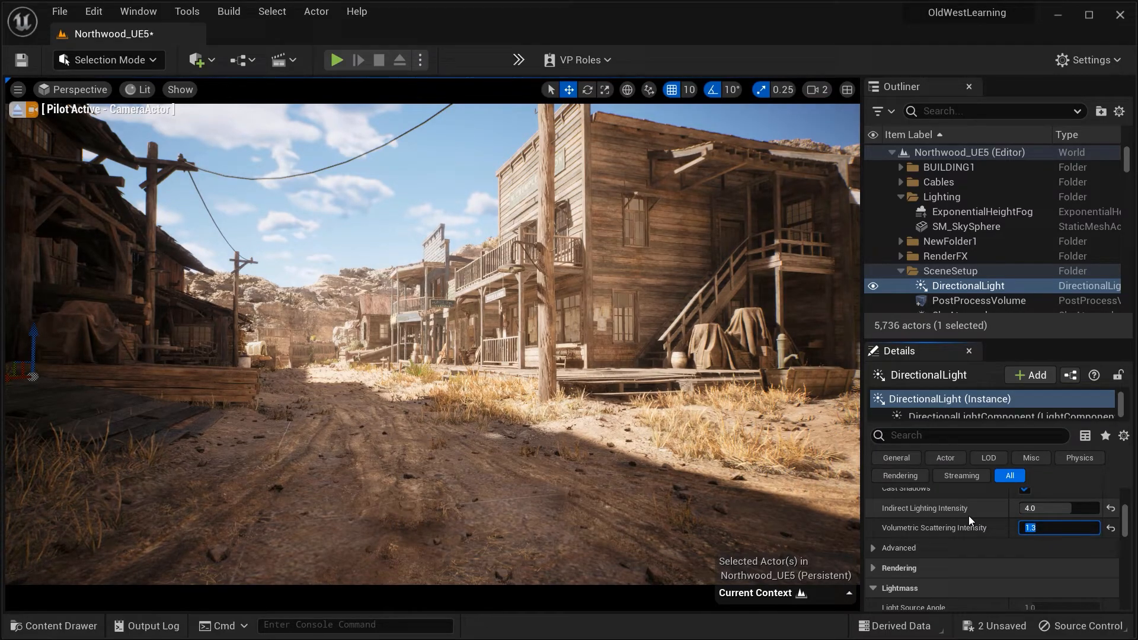
mouse_move(887, 546)
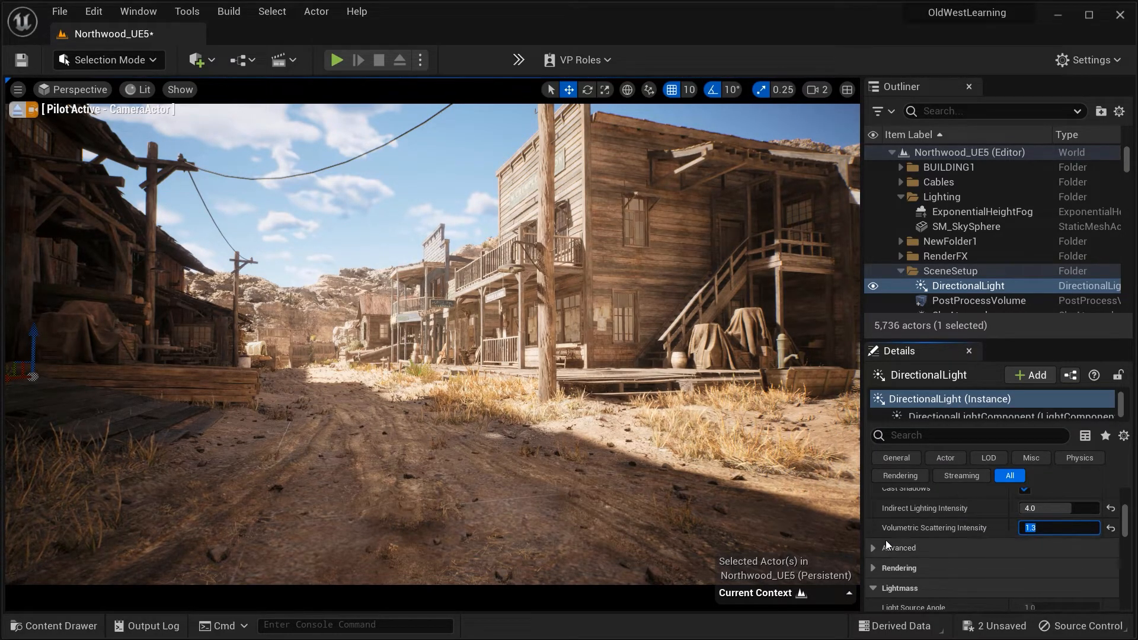
click(874, 547)
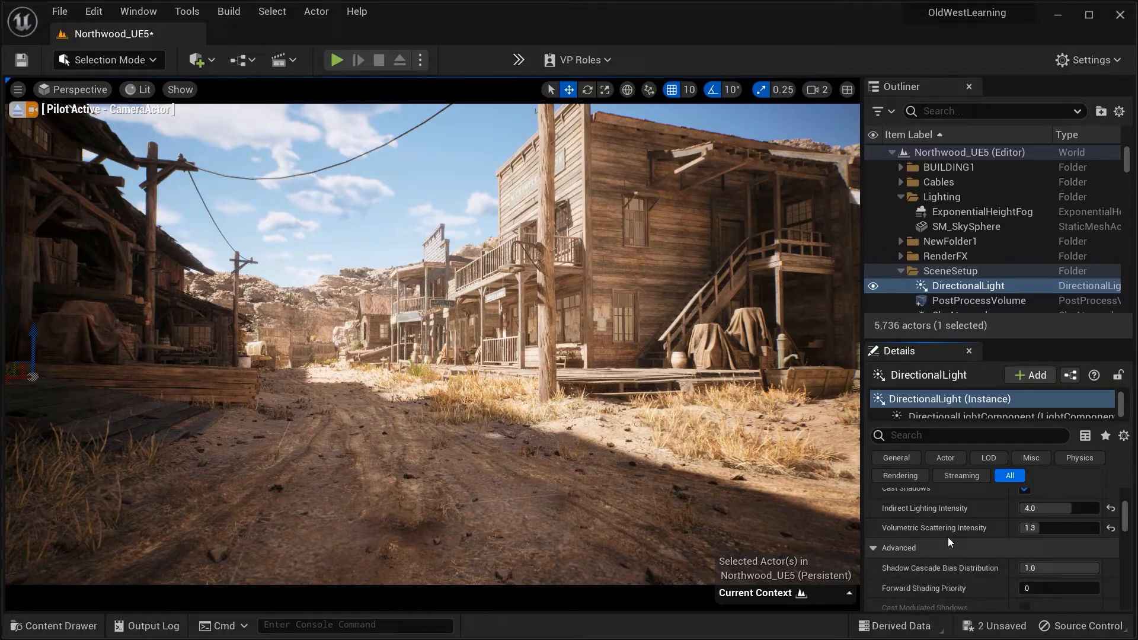
scroll(down, 3)
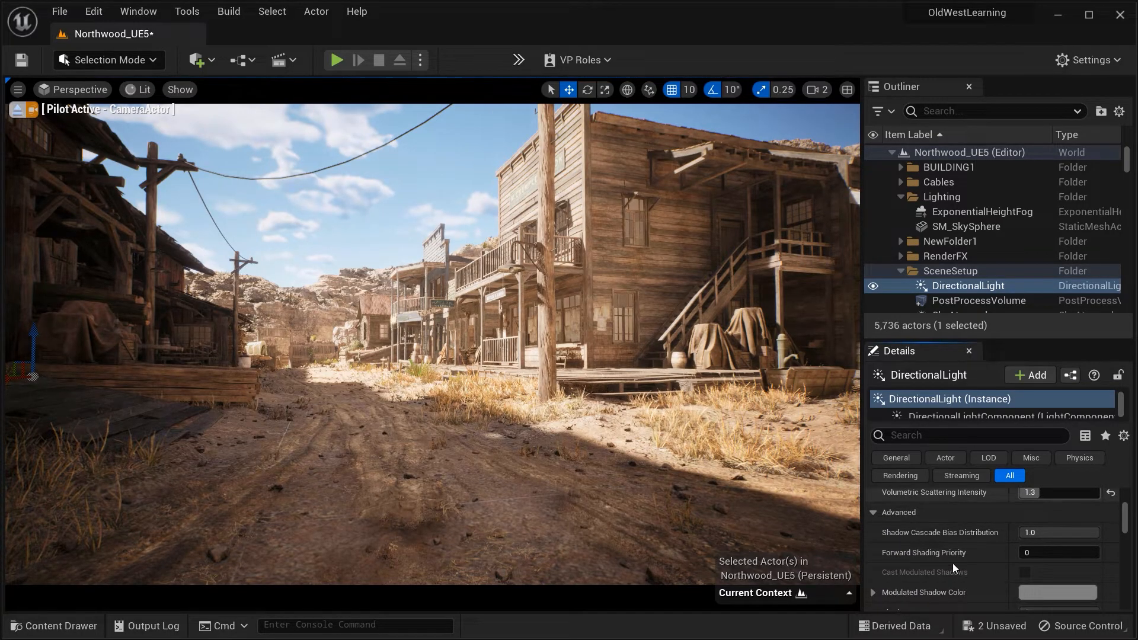
scroll(down, 3)
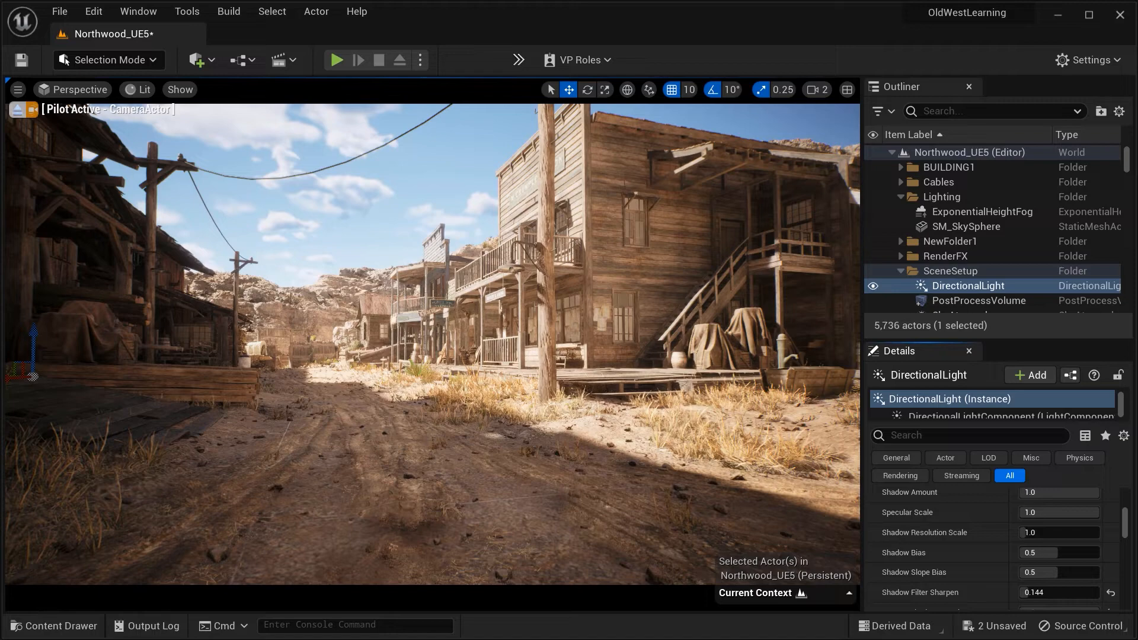
scroll(down, 3)
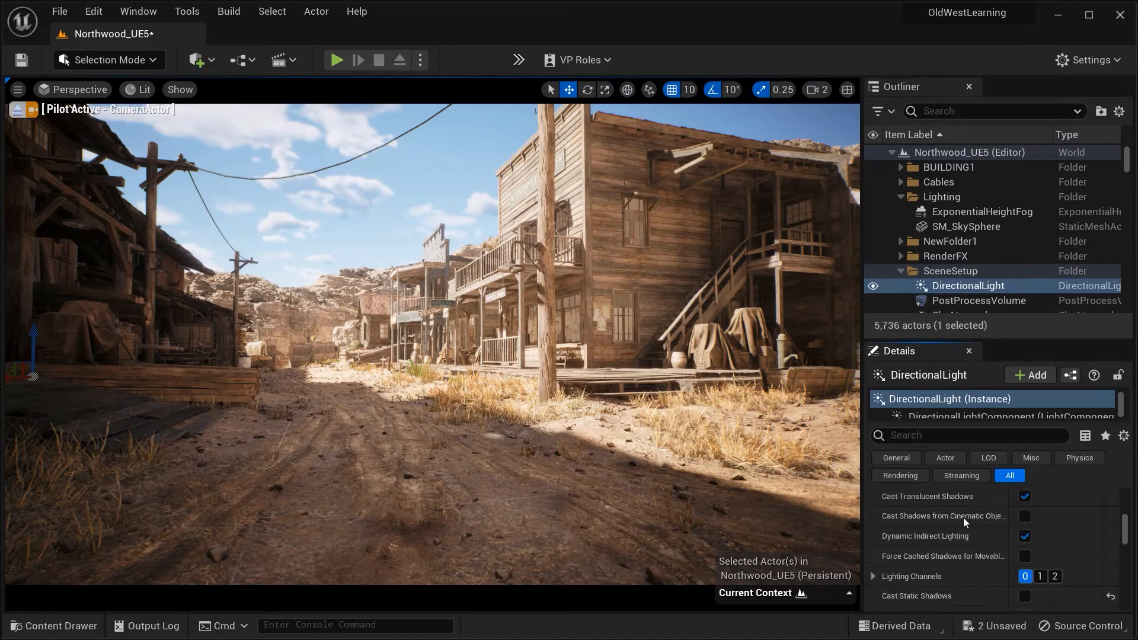
scroll(down, 3)
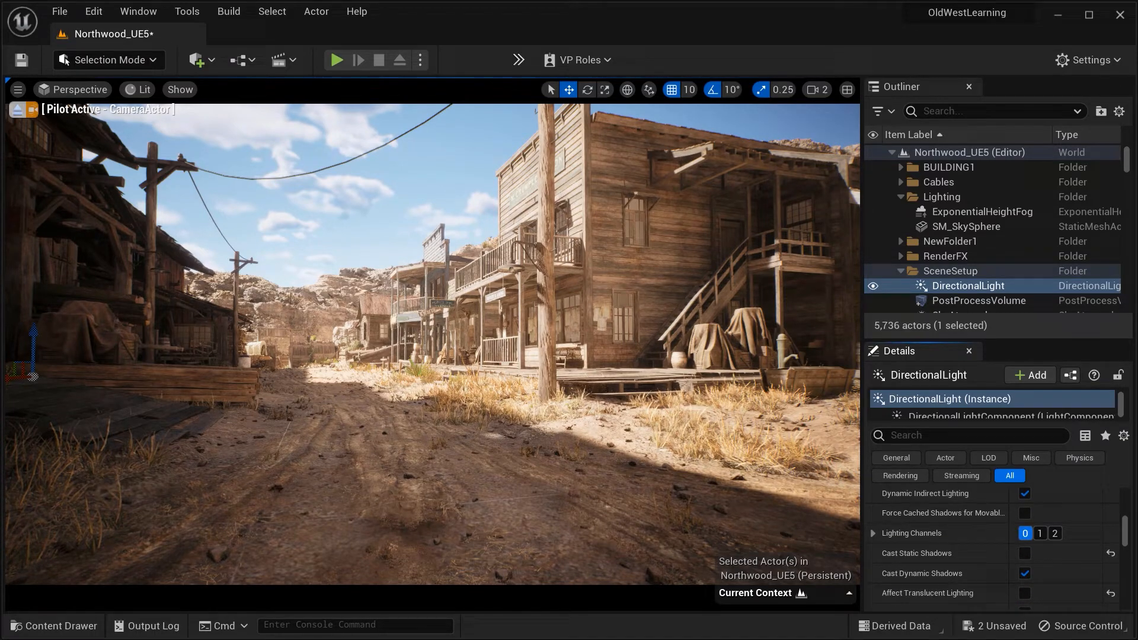
scroll(down, 3)
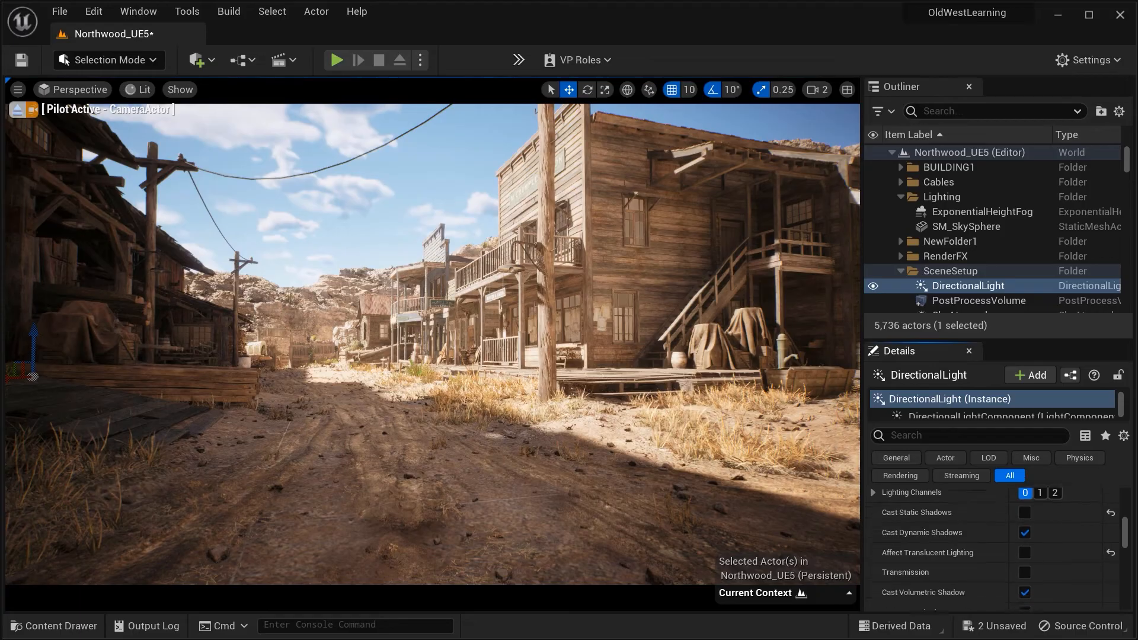
scroll(down, 3)
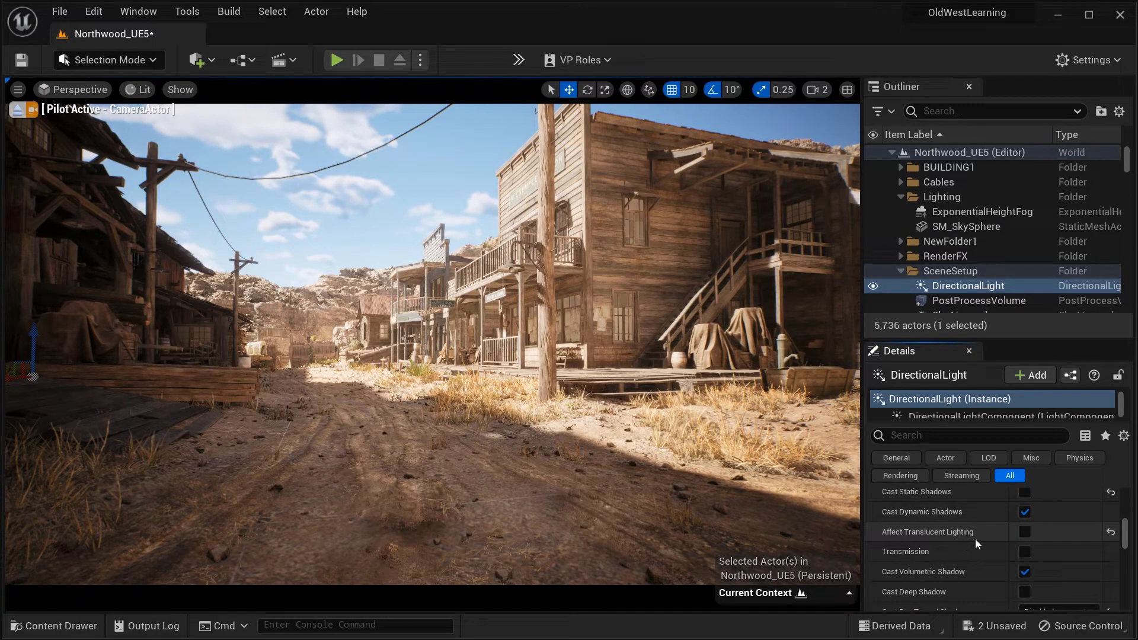
mouse_move(1025, 531)
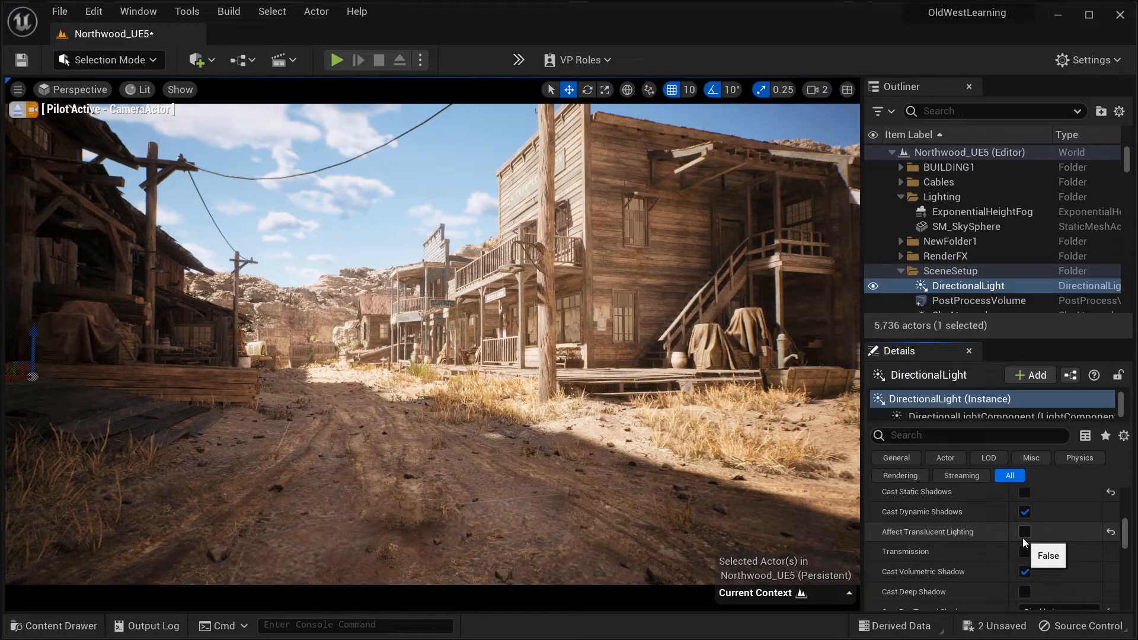
click(1024, 531)
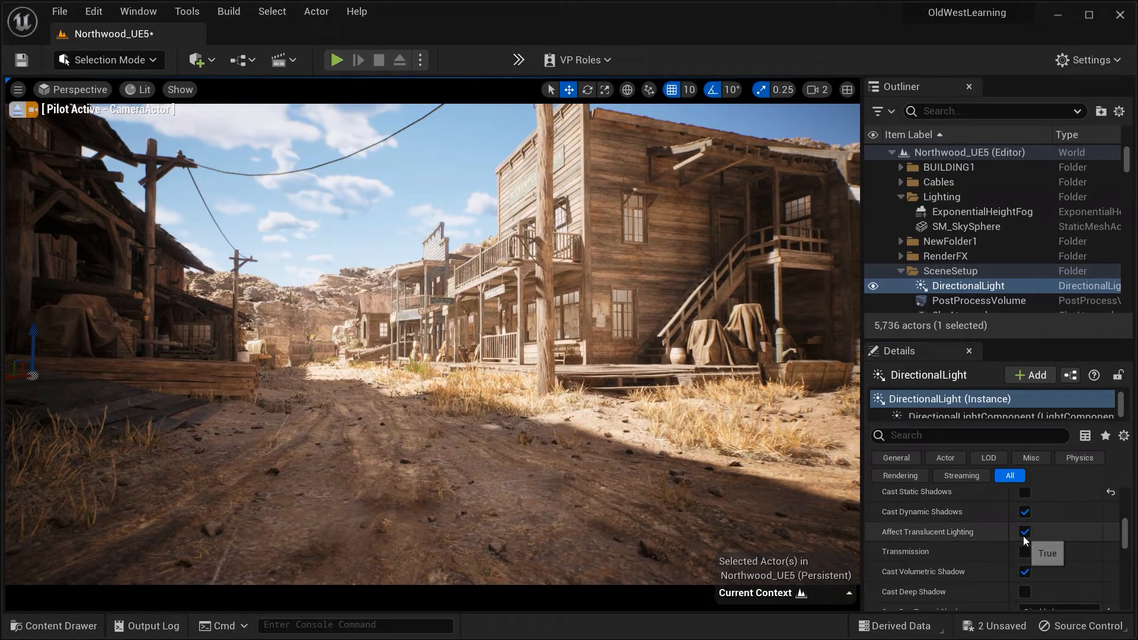
click(1025, 532)
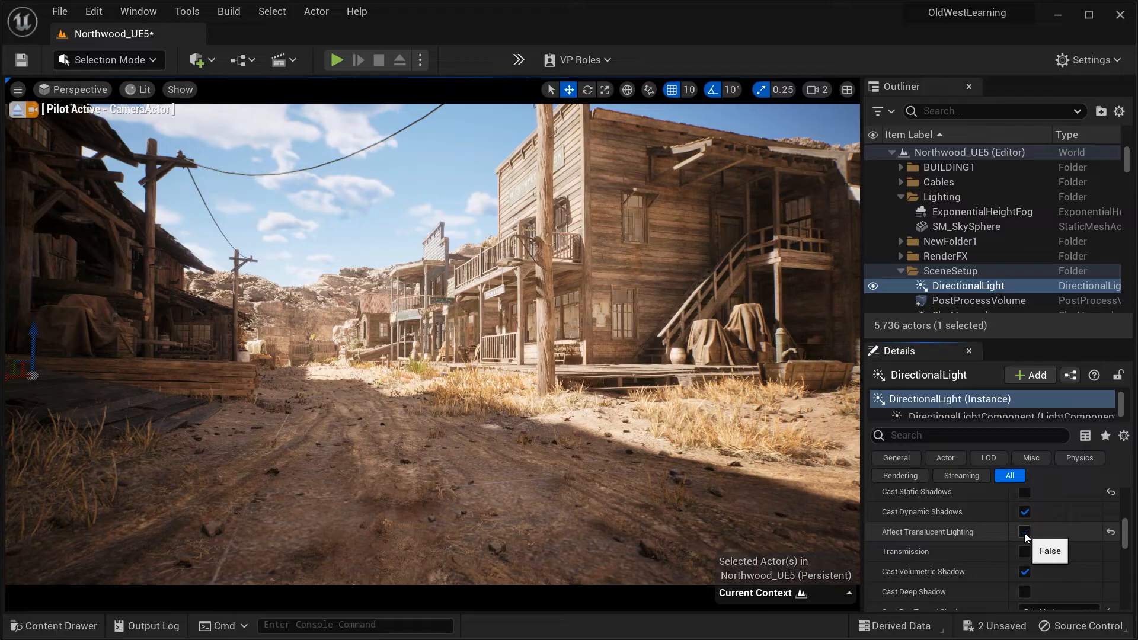
click(1025, 531)
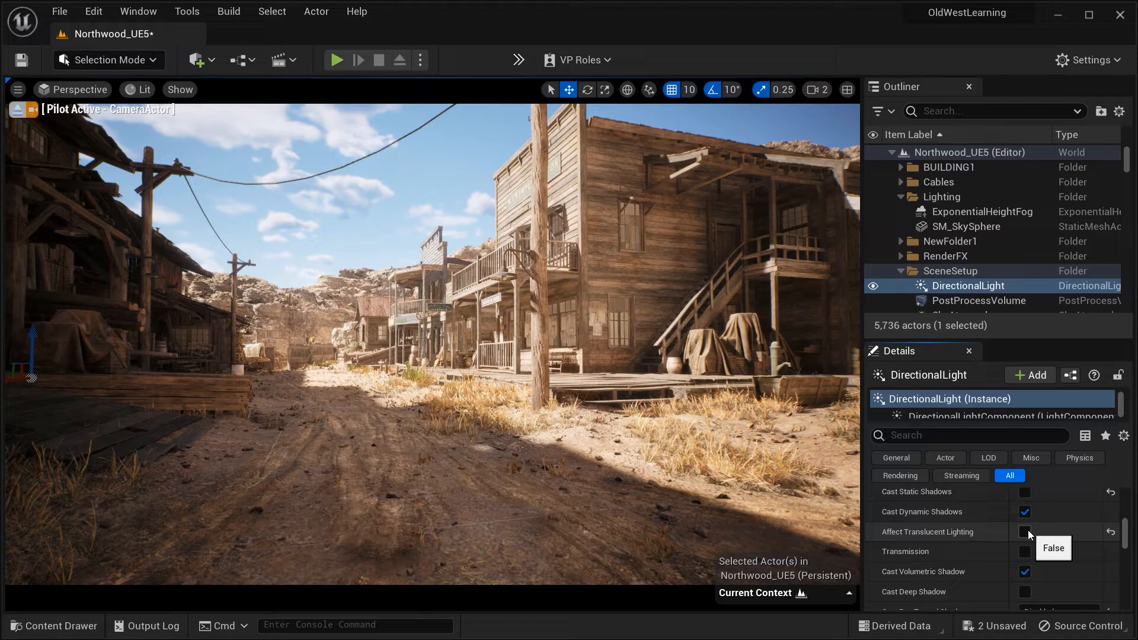
click(1024, 531)
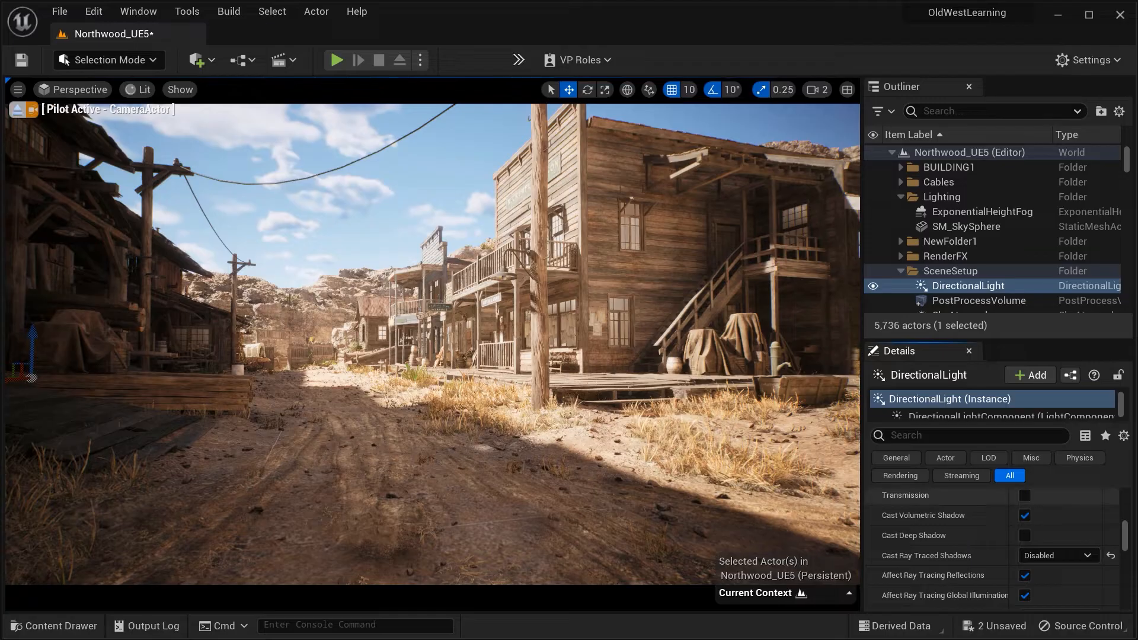
Step: Enable Cast Ray Traced Shadows, compare the street with them disabled, then re-enable
scroll(down, 3)
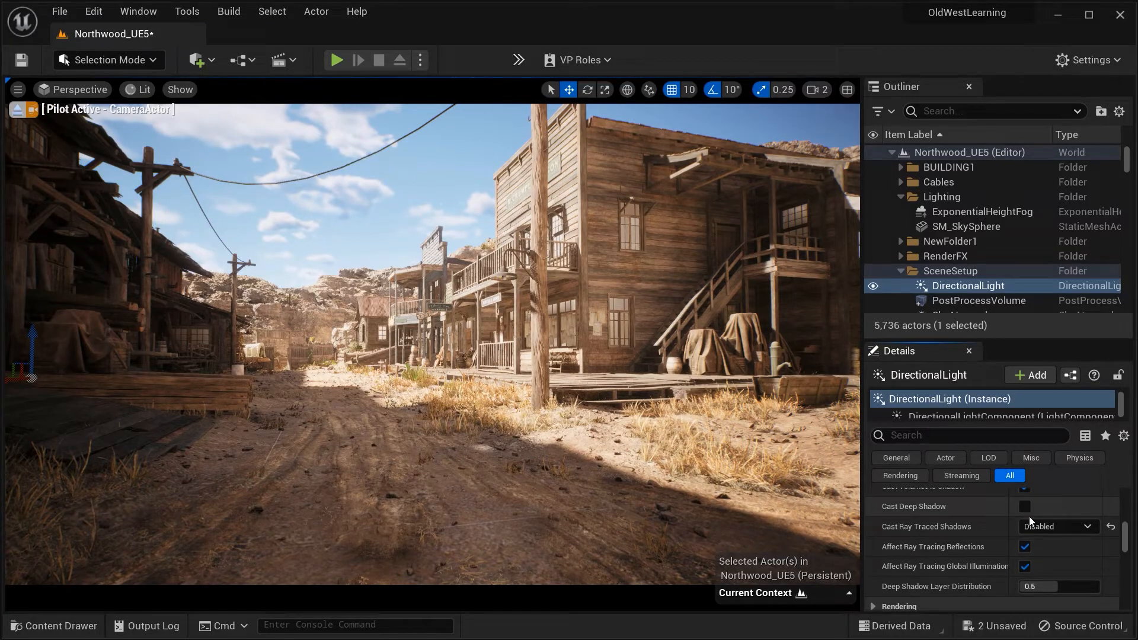
mouse_move(1057, 526)
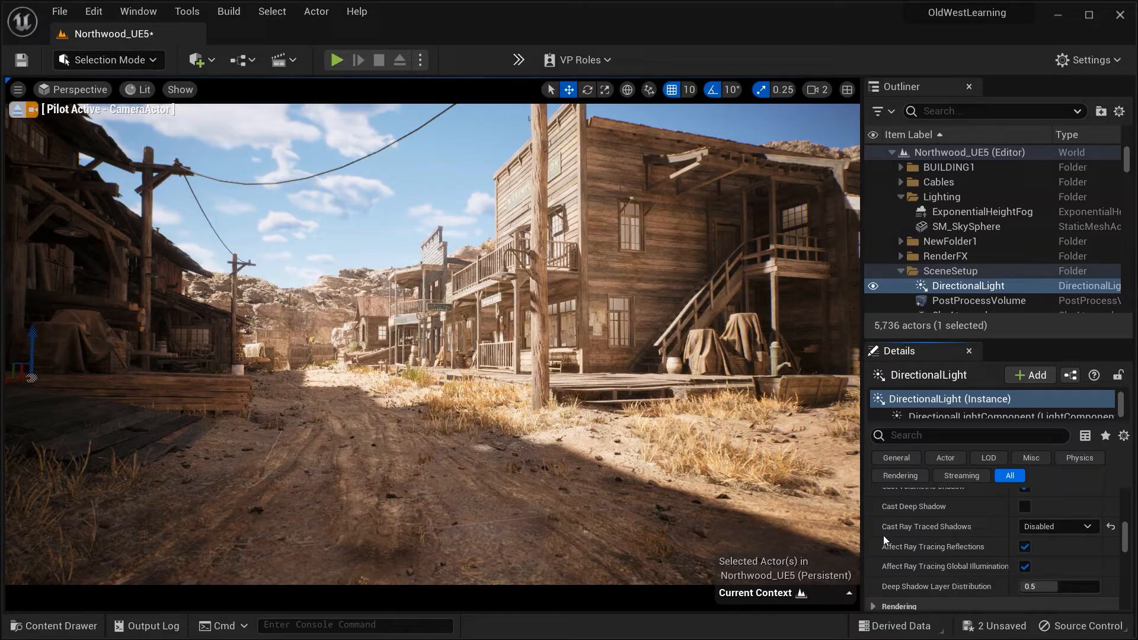
click(1057, 527)
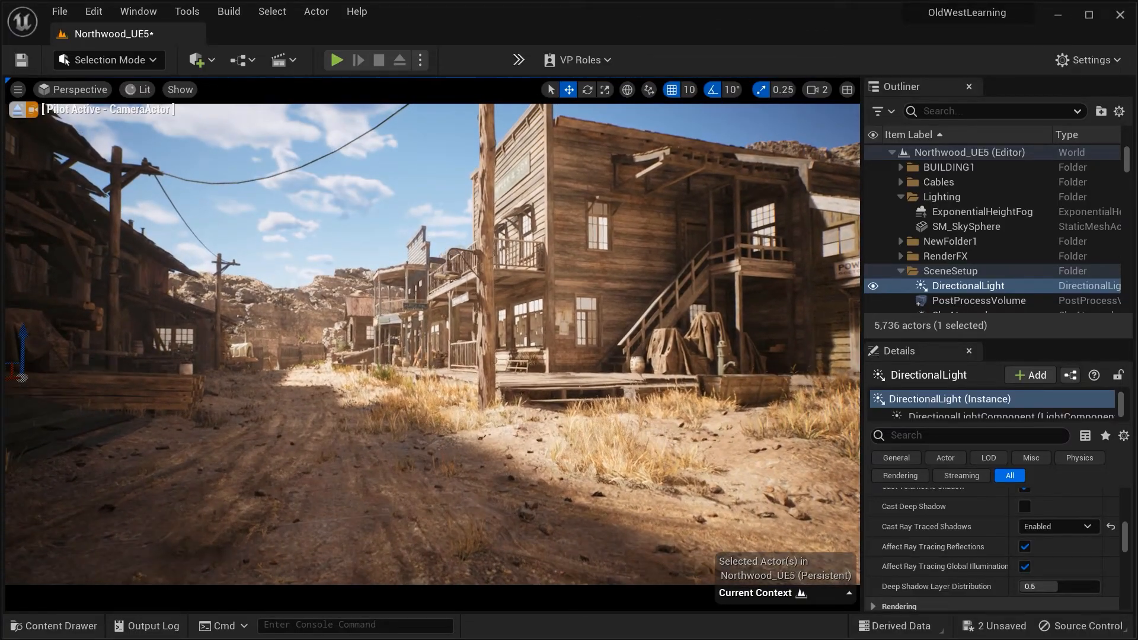
drag(435, 327, 399, 312)
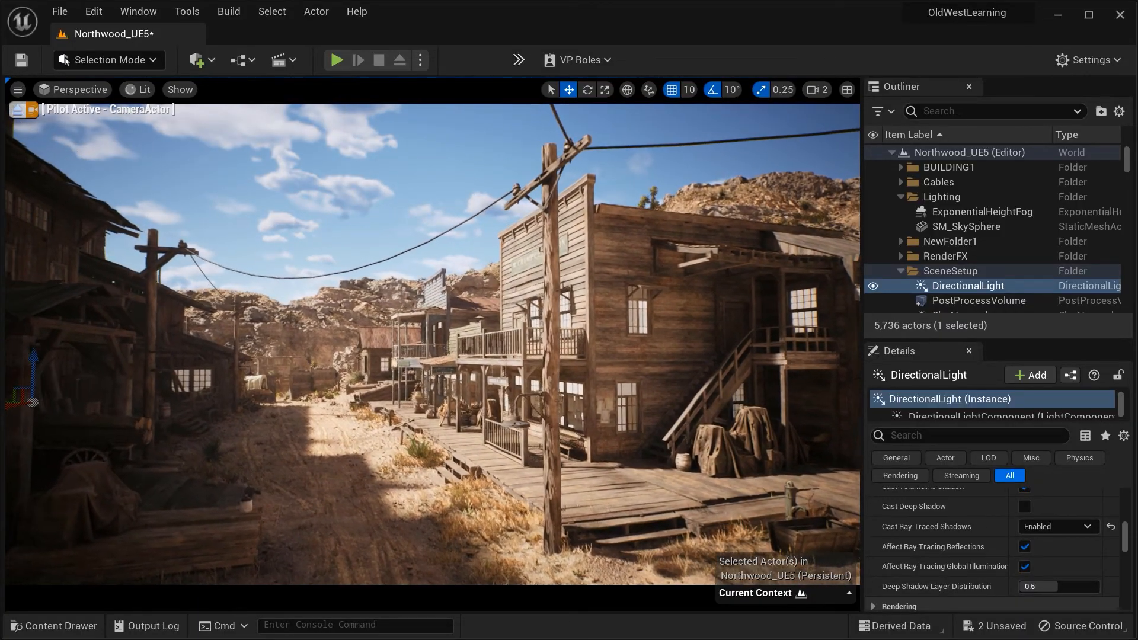
click(1092, 527)
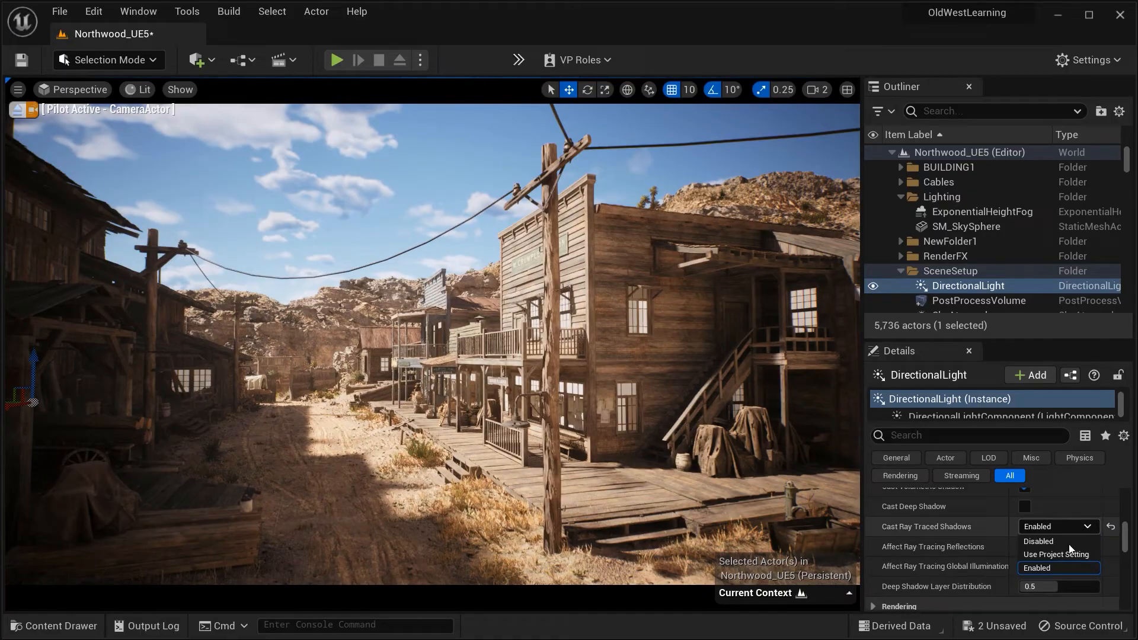
click(1037, 541)
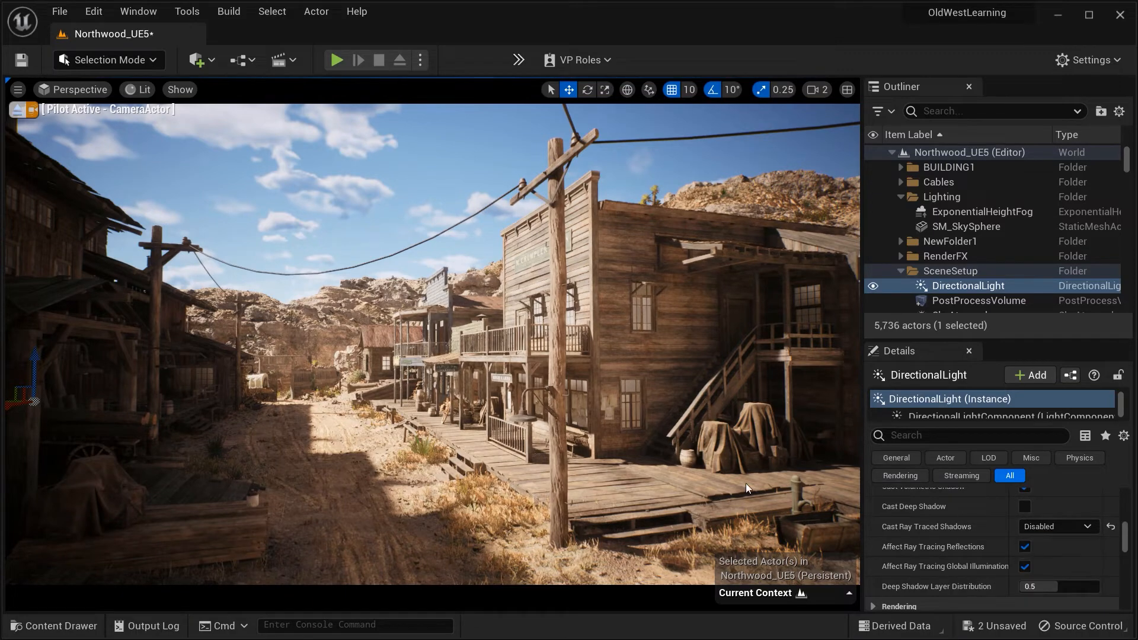
click(1056, 527)
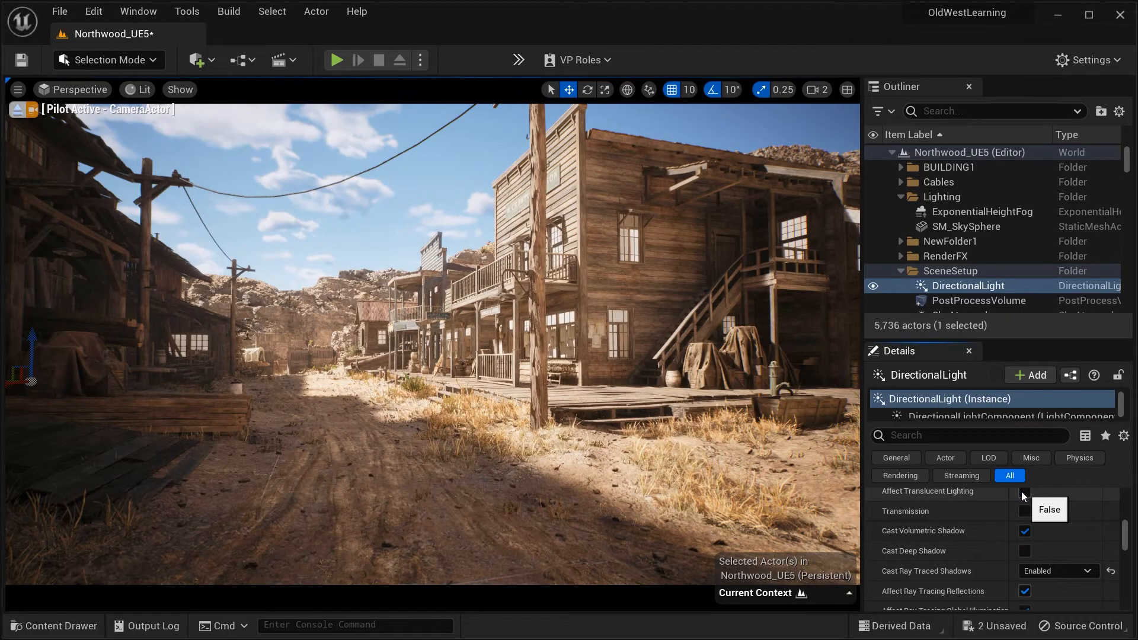
Step: Toggle Affect Translucent Lighting and set Cast Ray Traced Shadows to Disabled
click(1025, 490)
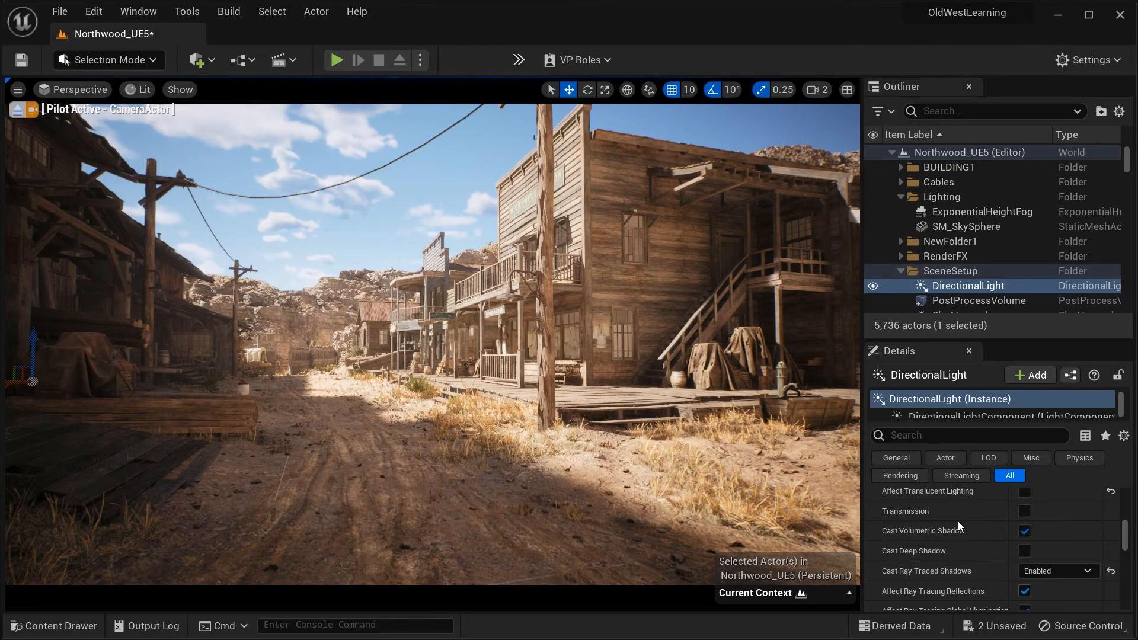
click(1057, 570)
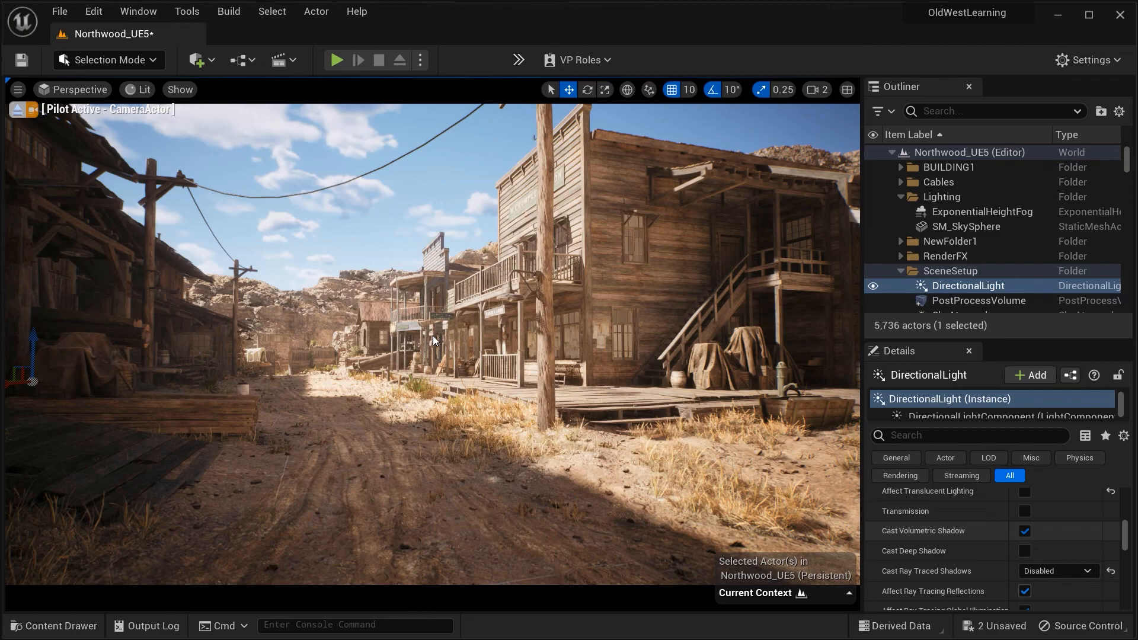